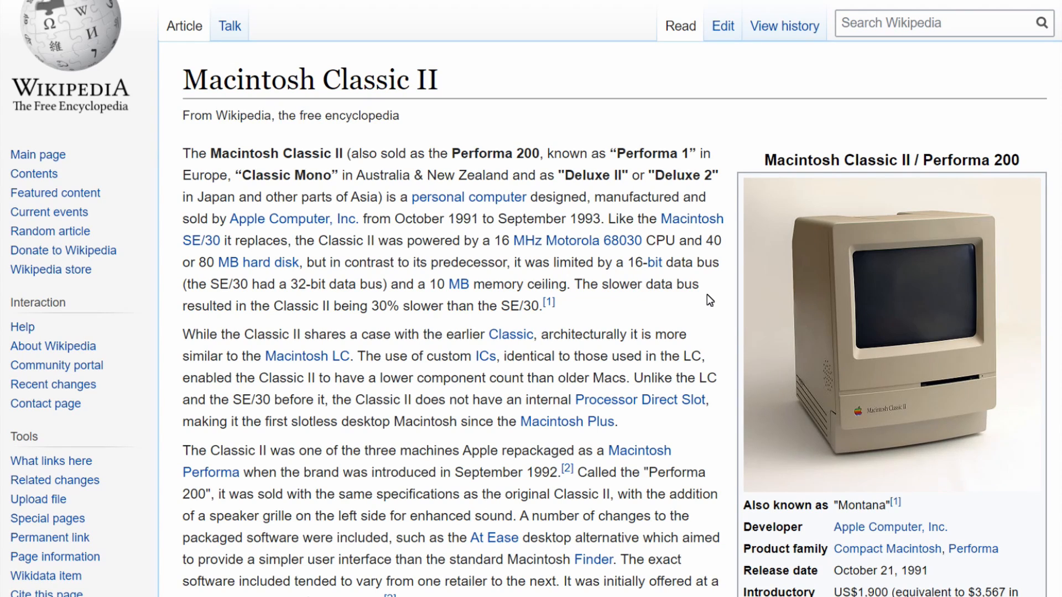
{"action": "mouse_move", "coordinate": [427, 348]}
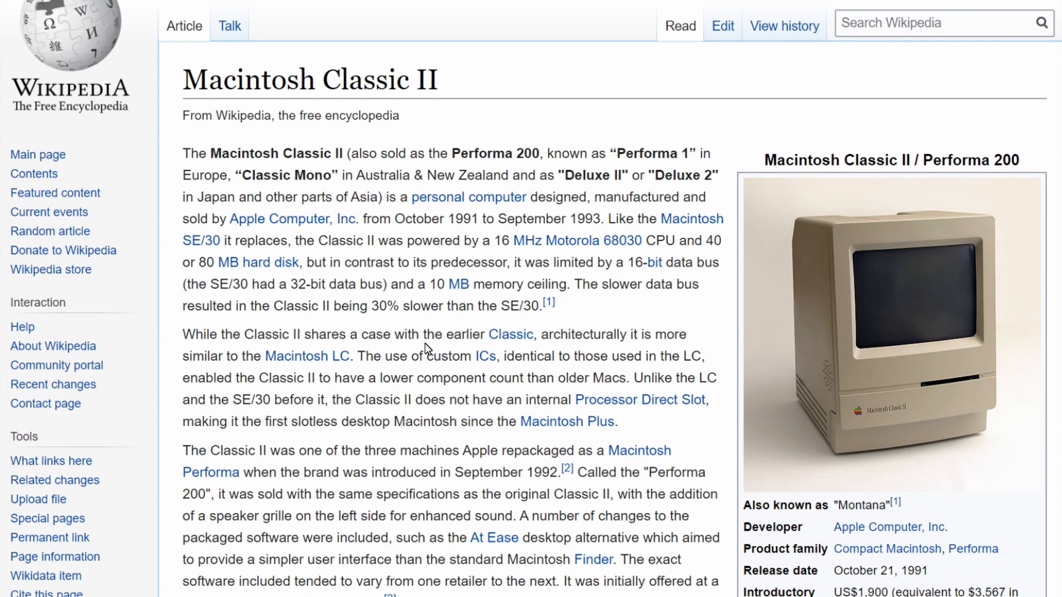
{"action": "mouse_move", "coordinate": [438, 374]}
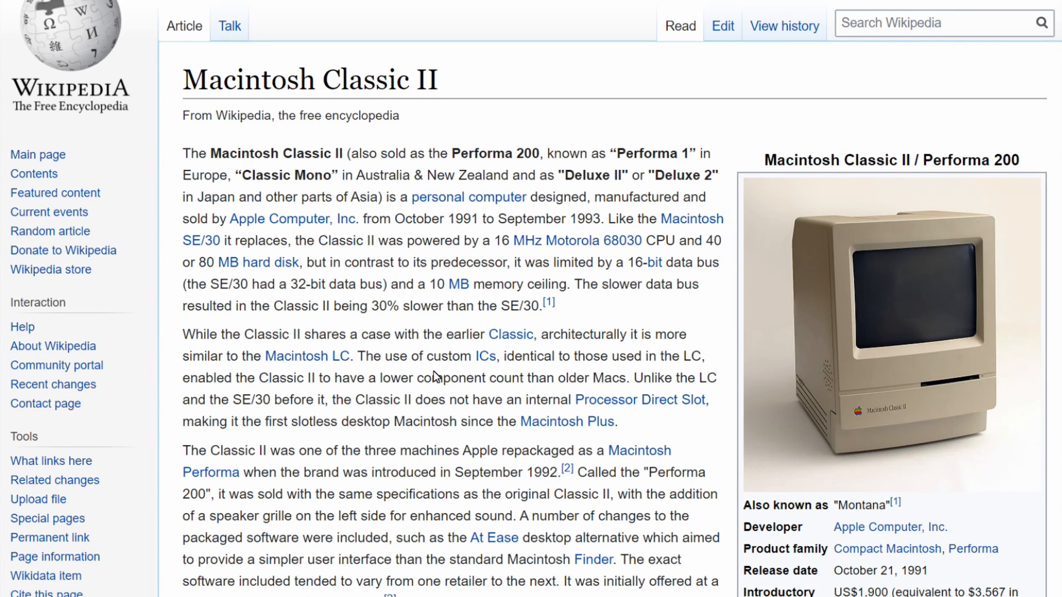
{"action": "mouse_move", "coordinate": [381, 311]}
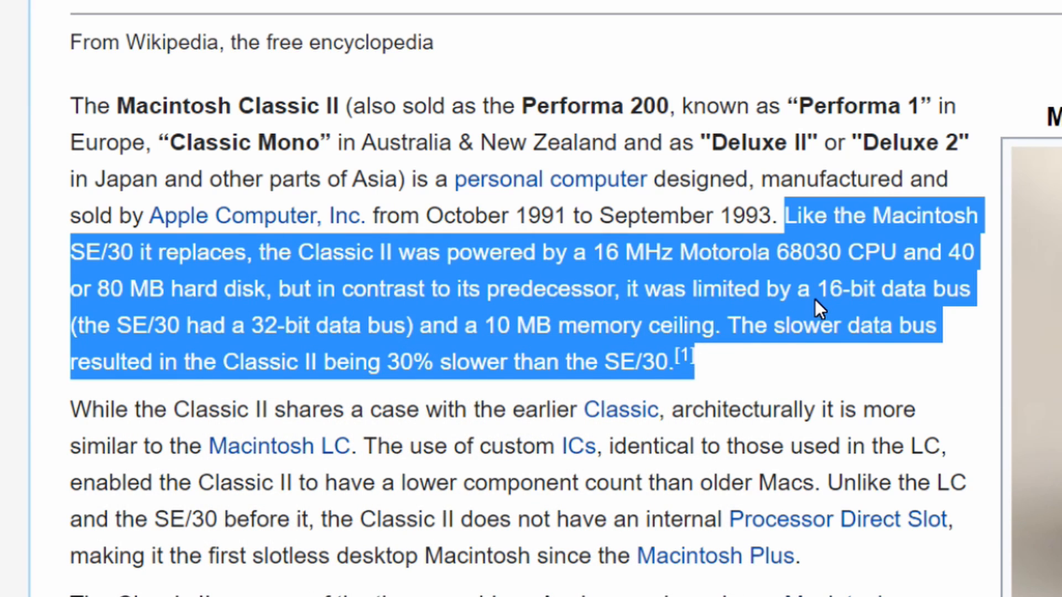
{"action": "mouse_move", "coordinate": [804, 308]}
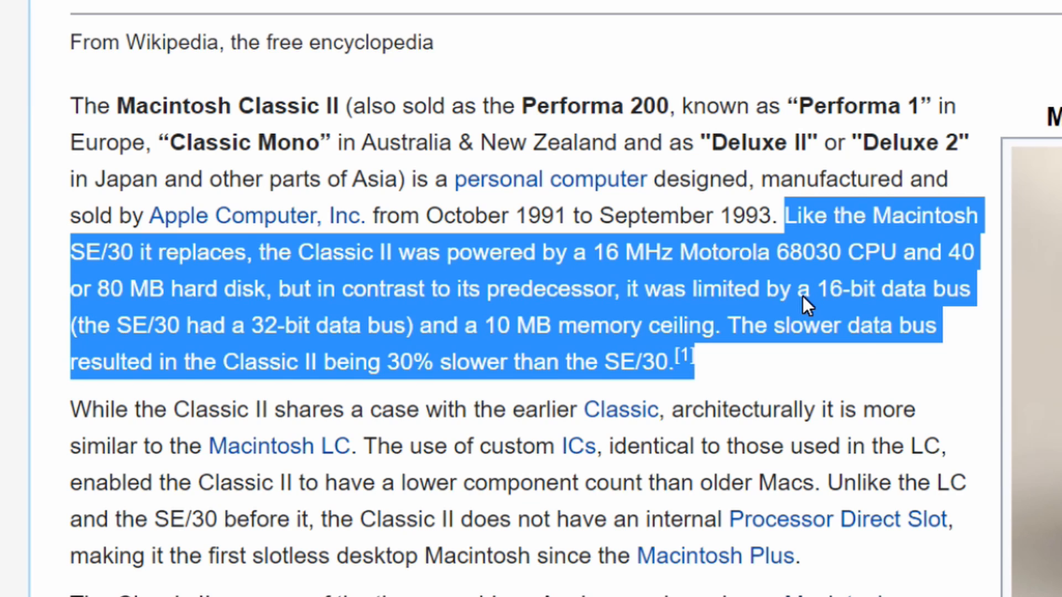
{"action": "mouse_move", "coordinate": [413, 372]}
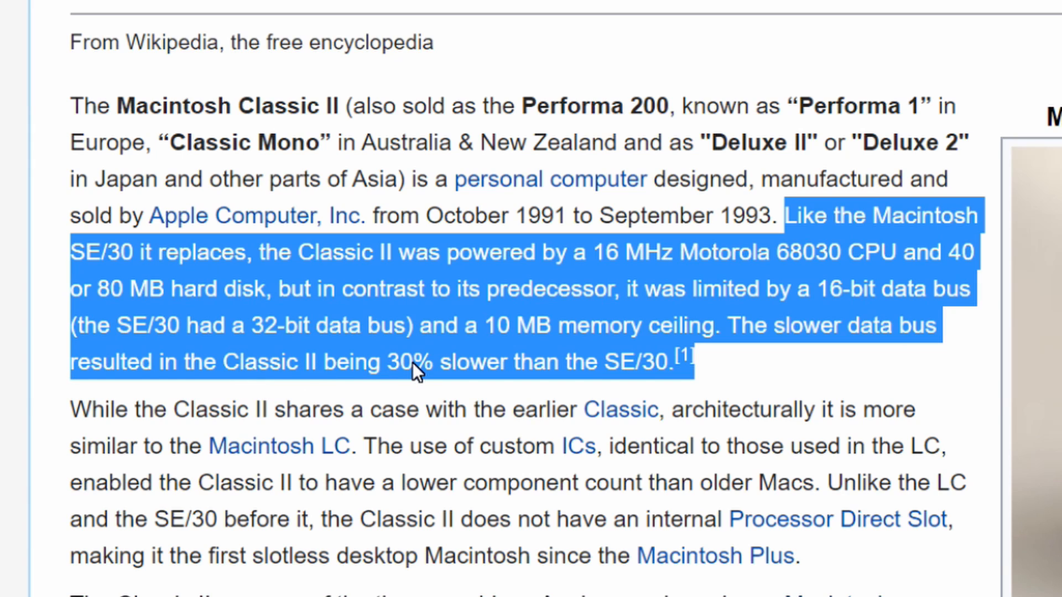
{"action": "mouse_move", "coordinate": [506, 385]}
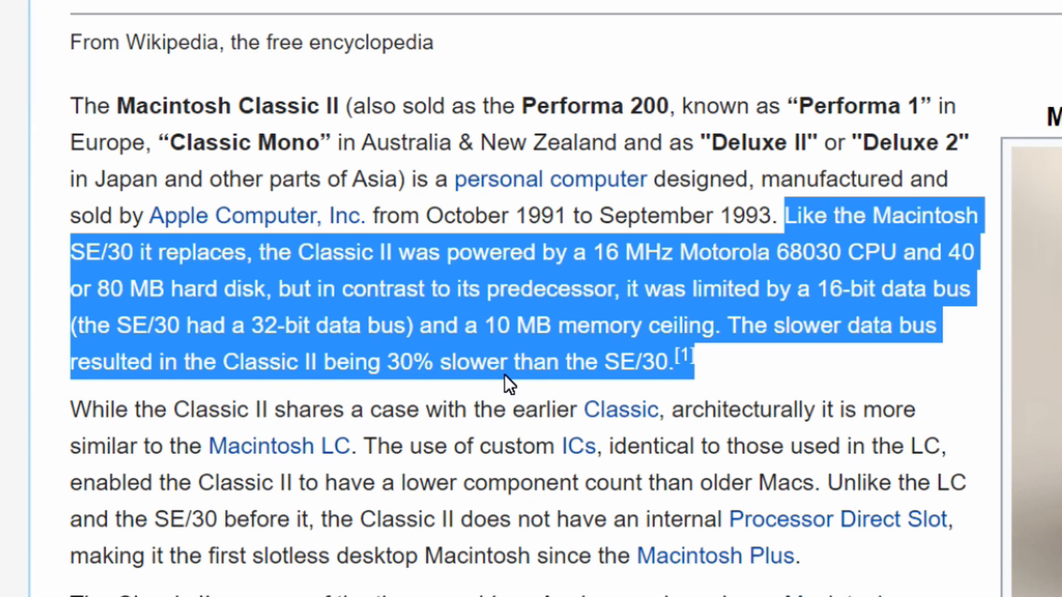
{"action": "scroll", "scroll_direction": "down", "scroll_amount": 3}
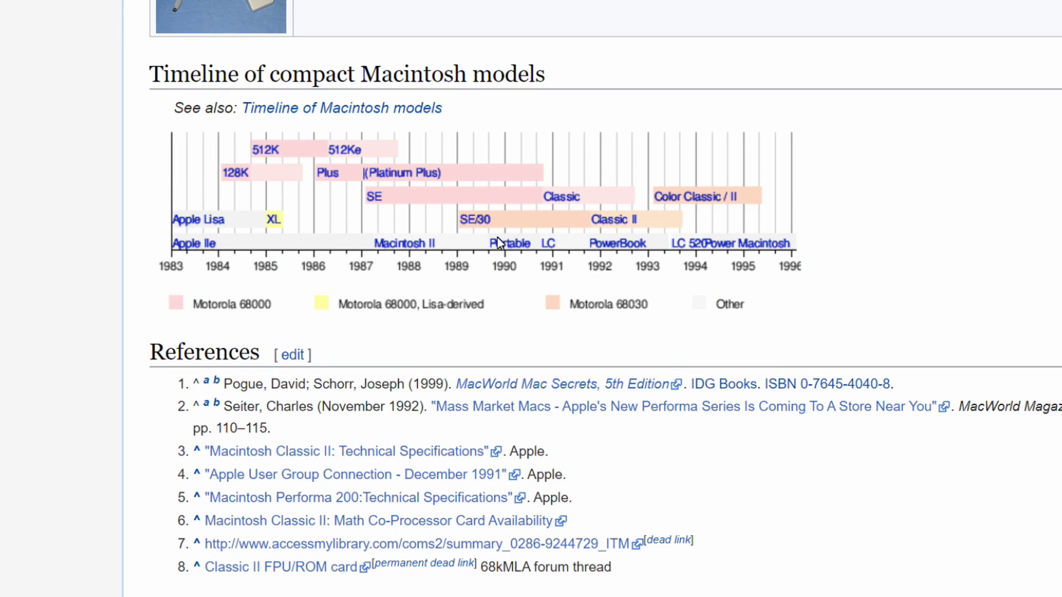
{"action": "mouse_move", "coordinate": [473, 290]}
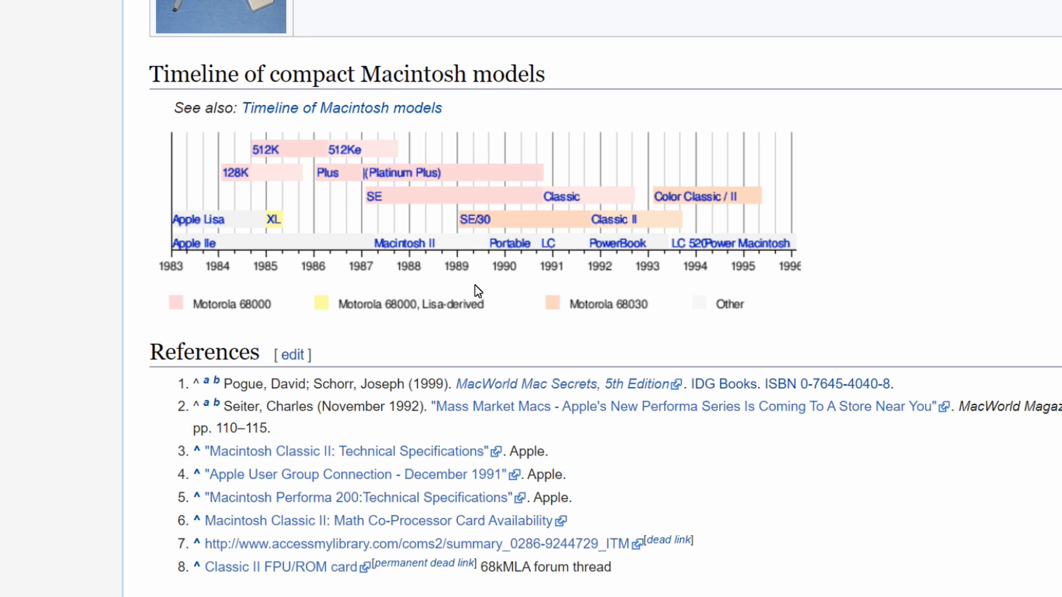
{"action": "mouse_move", "coordinate": [593, 241]}
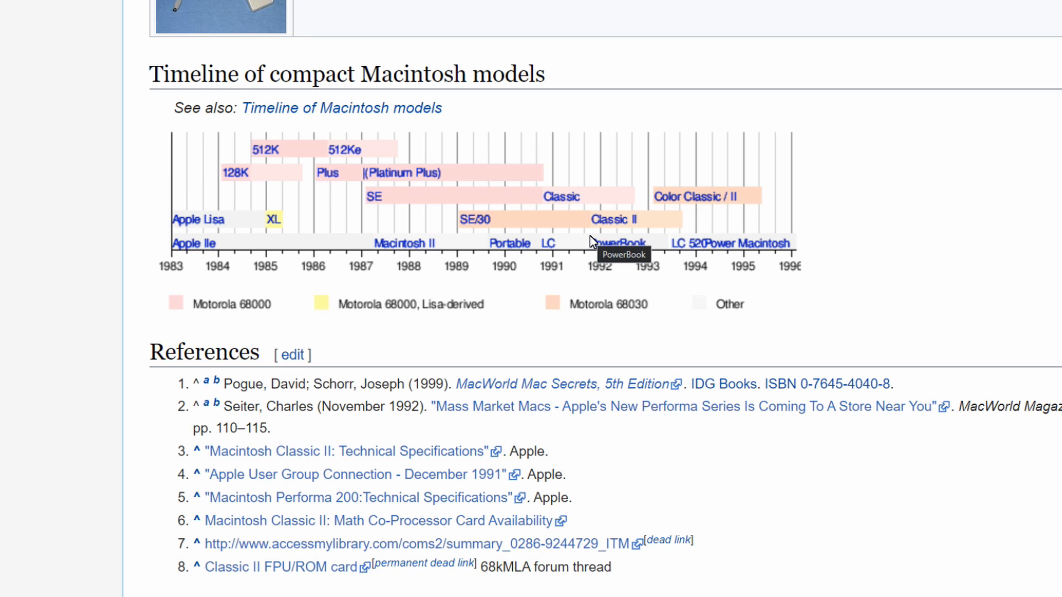
{"action": "mouse_move", "coordinate": [584, 270]}
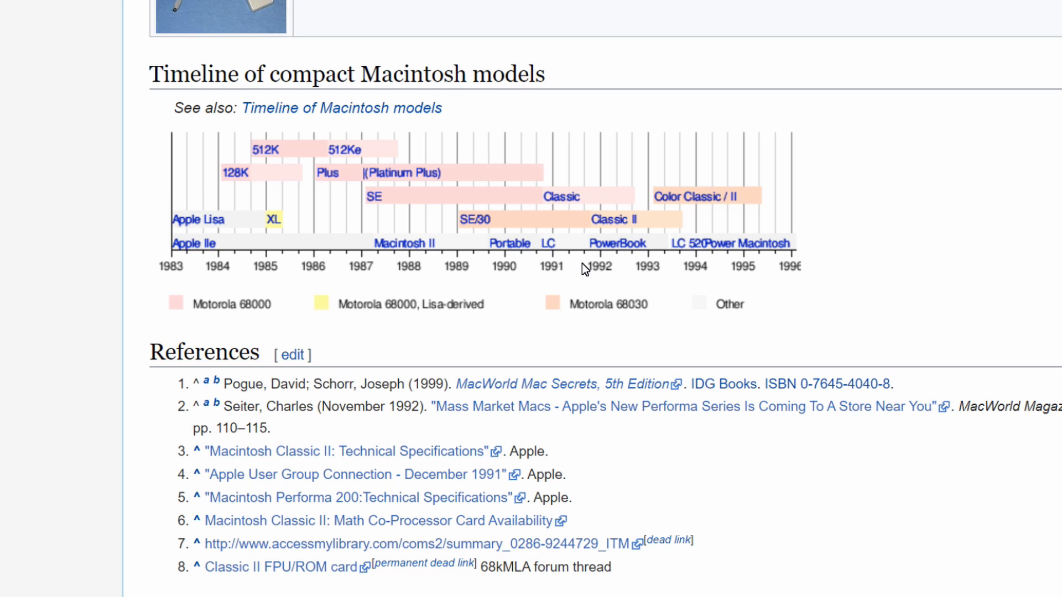
{"action": "mouse_move", "coordinate": [635, 237]}
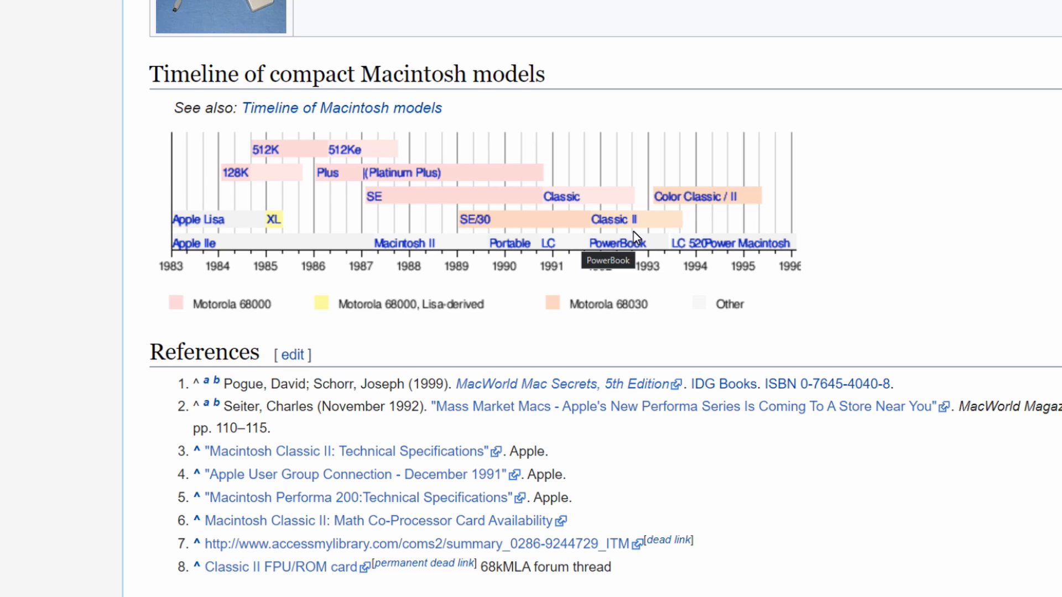
{"action": "mouse_move", "coordinate": [659, 239]}
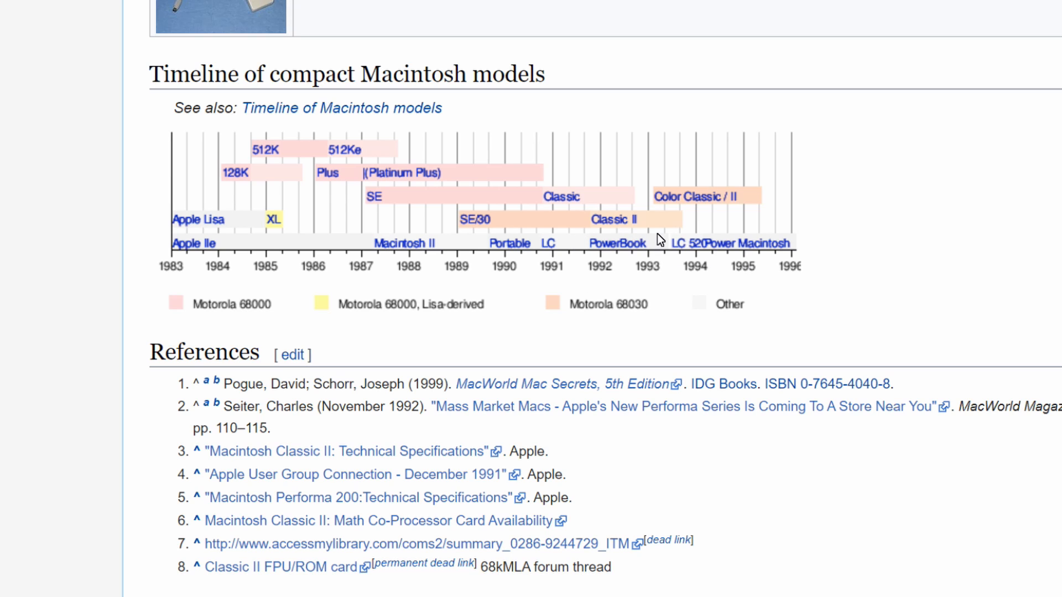
{"action": "mouse_move", "coordinate": [661, 241]}
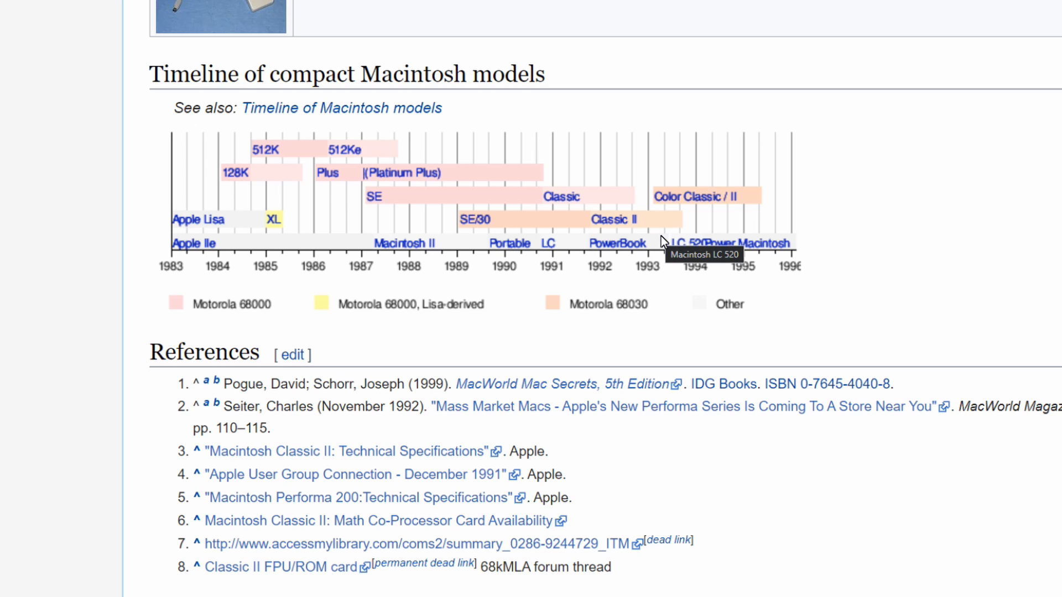
{"action": "mouse_move", "coordinate": [649, 242]}
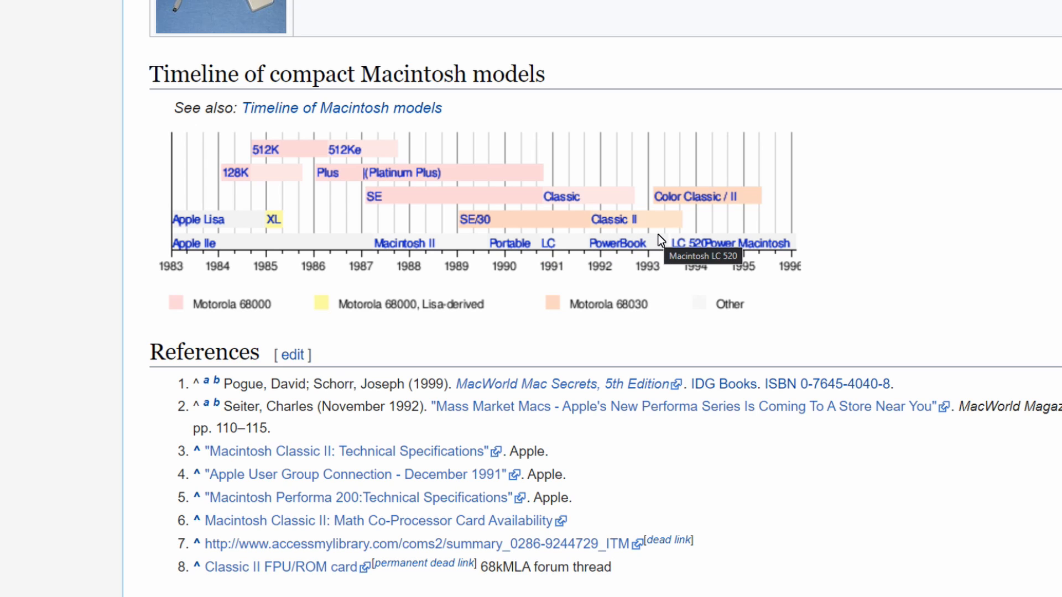
{"action": "mouse_move", "coordinate": [644, 236]}
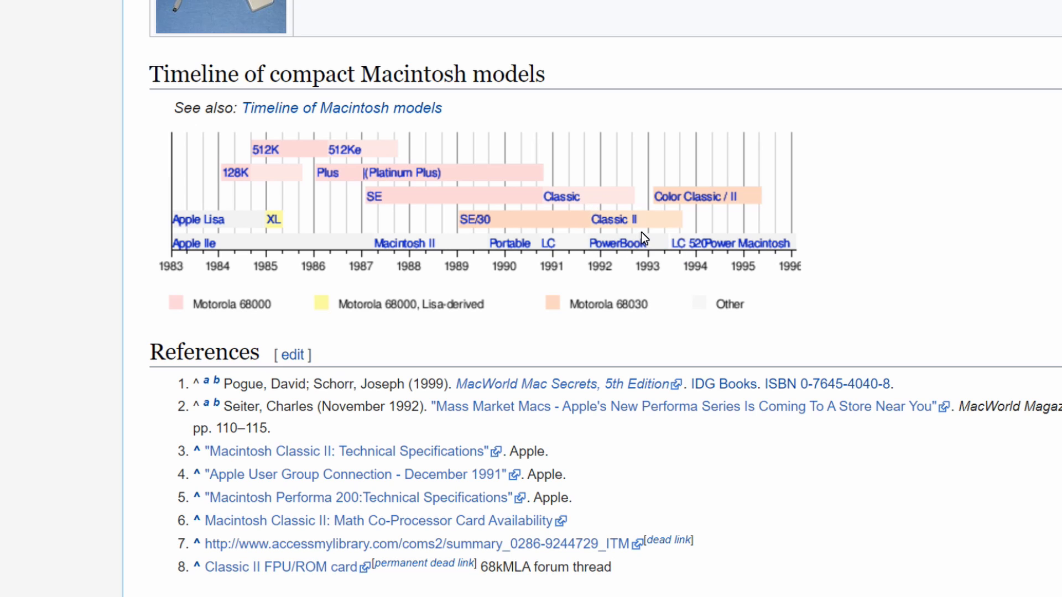
{"action": "mouse_move", "coordinate": [442, 193]}
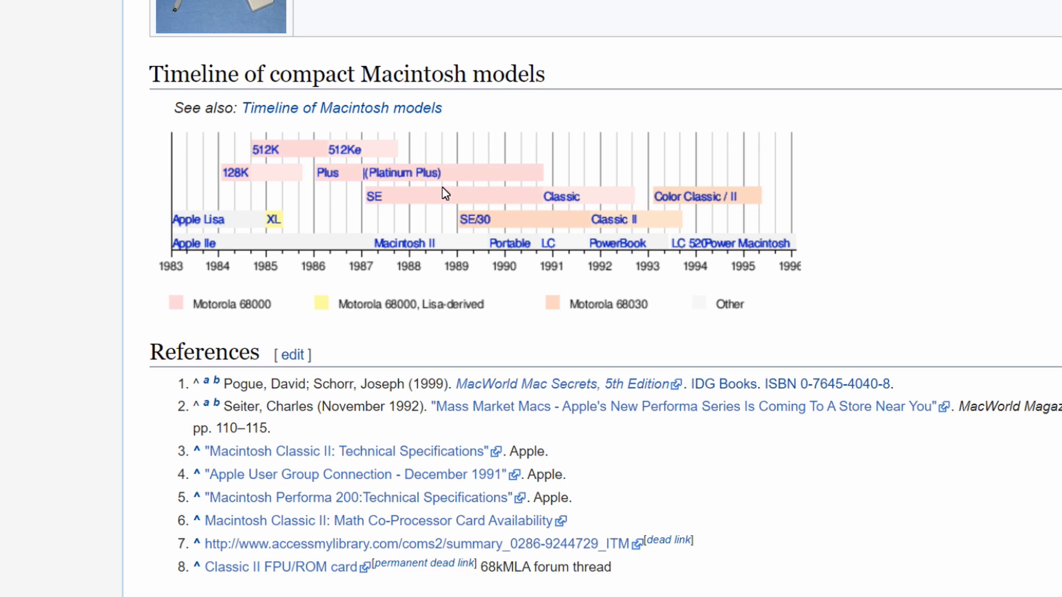
{"action": "mouse_move", "coordinate": [538, 215]}
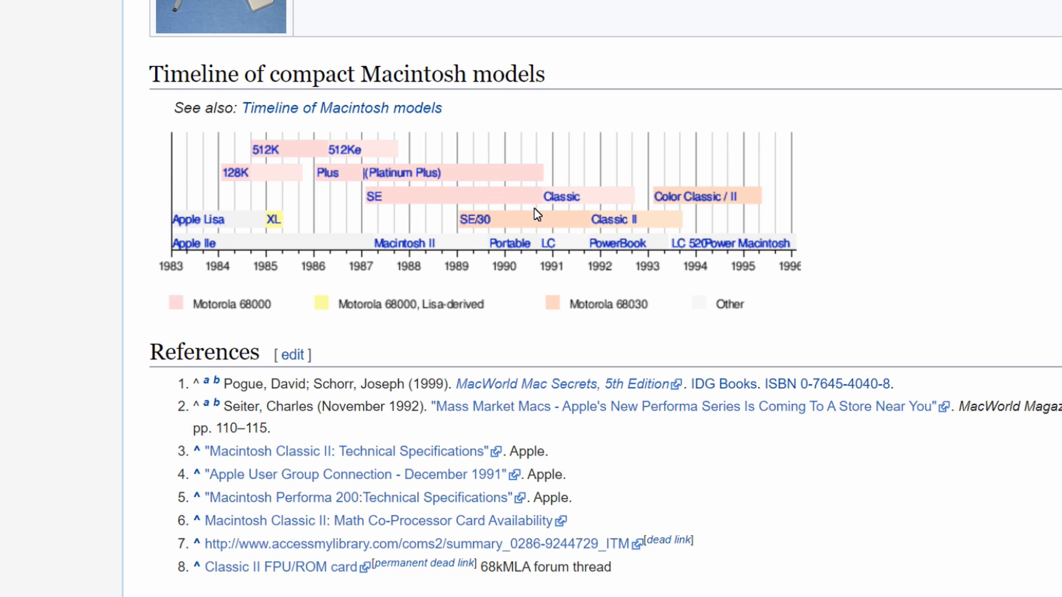
{"action": "mouse_move", "coordinate": [545, 177]}
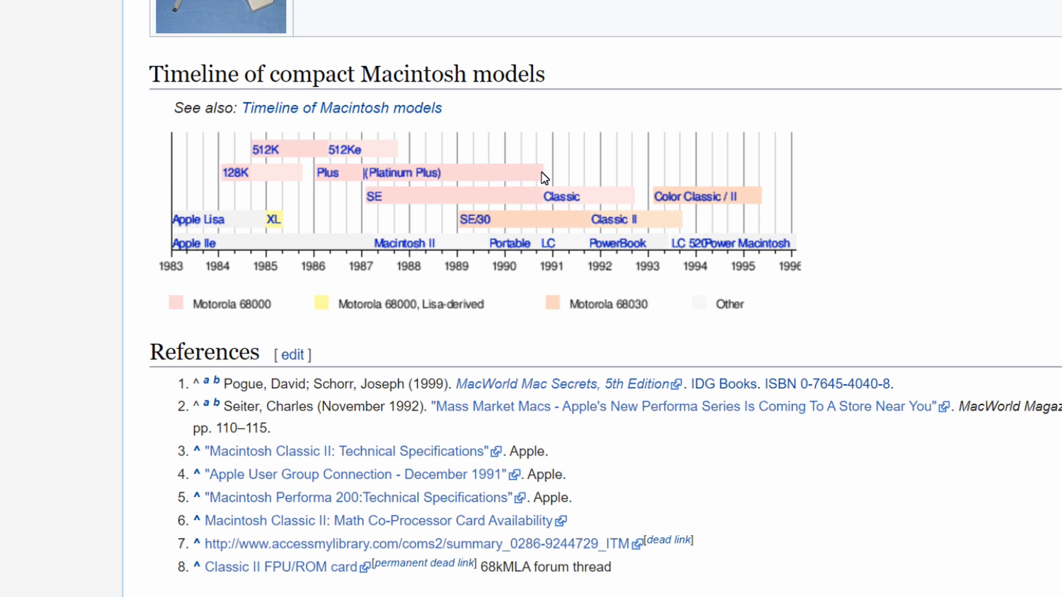
{"action": "mouse_move", "coordinate": [549, 220]}
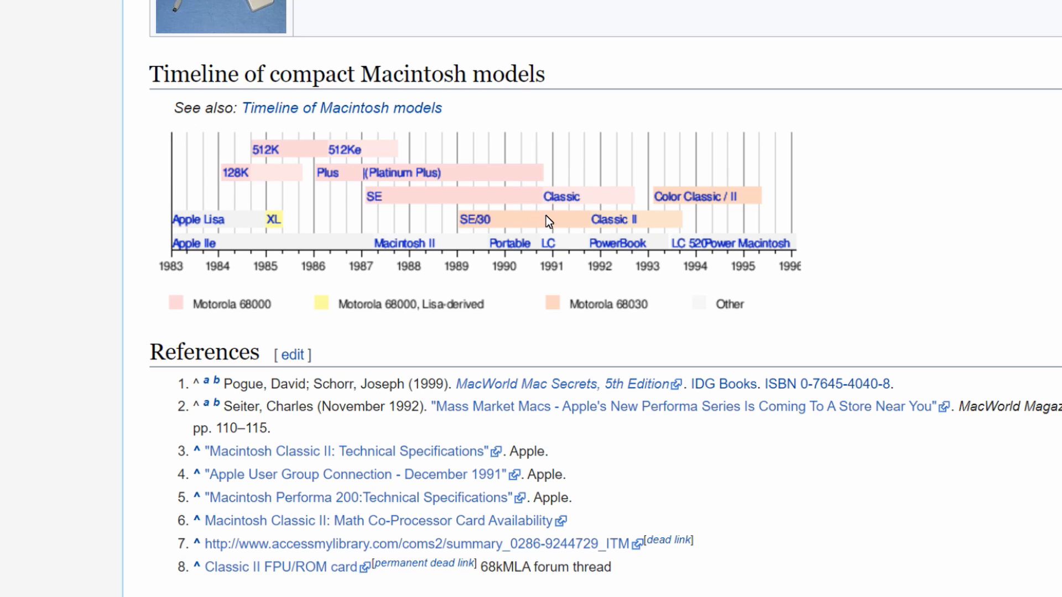
{"action": "mouse_move", "coordinate": [542, 195]}
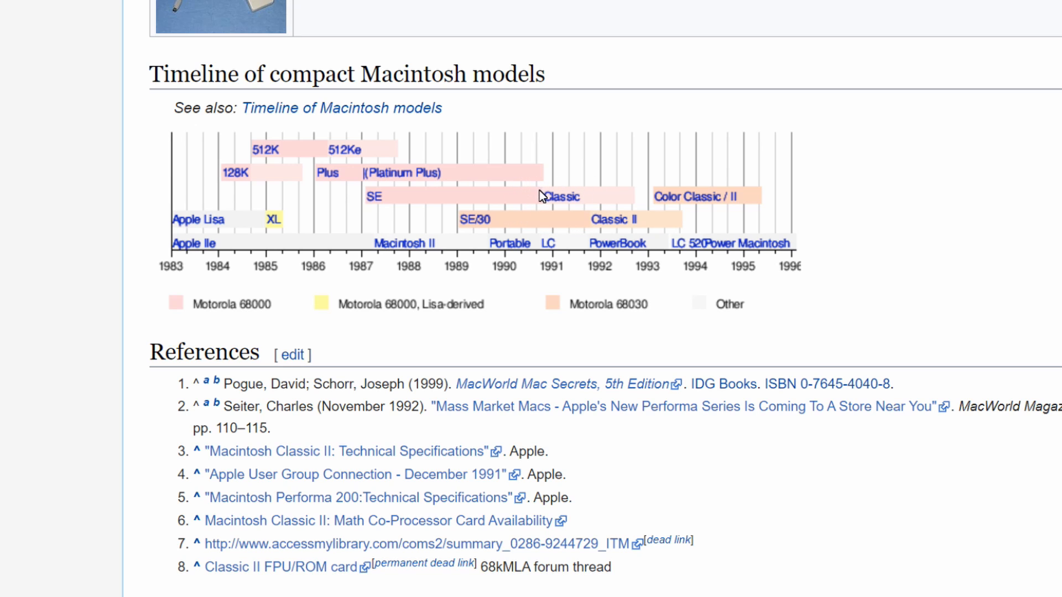
{"action": "mouse_move", "coordinate": [608, 263]}
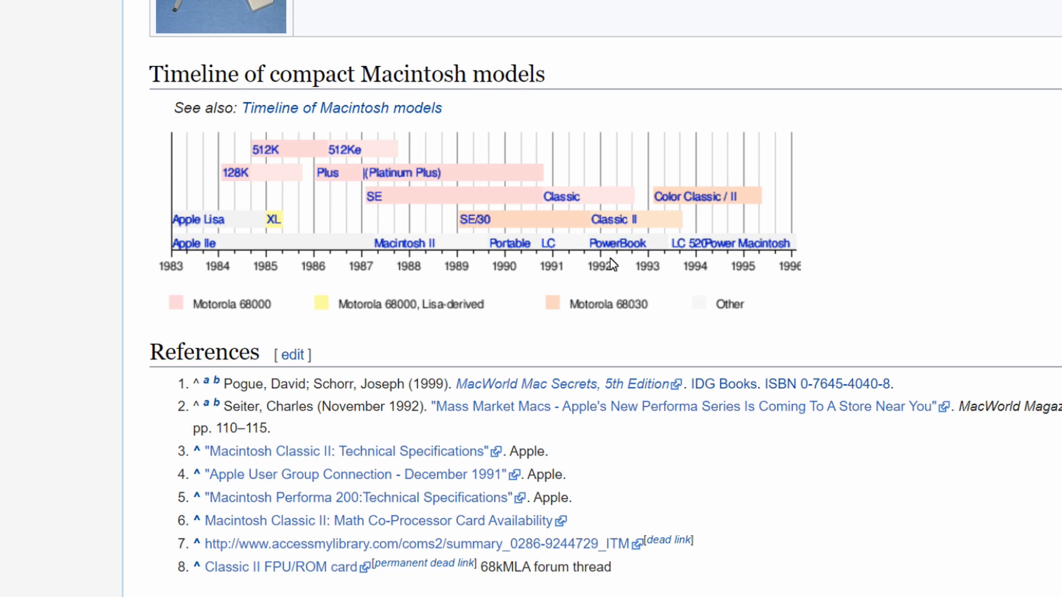
{"action": "mouse_move", "coordinate": [634, 264]}
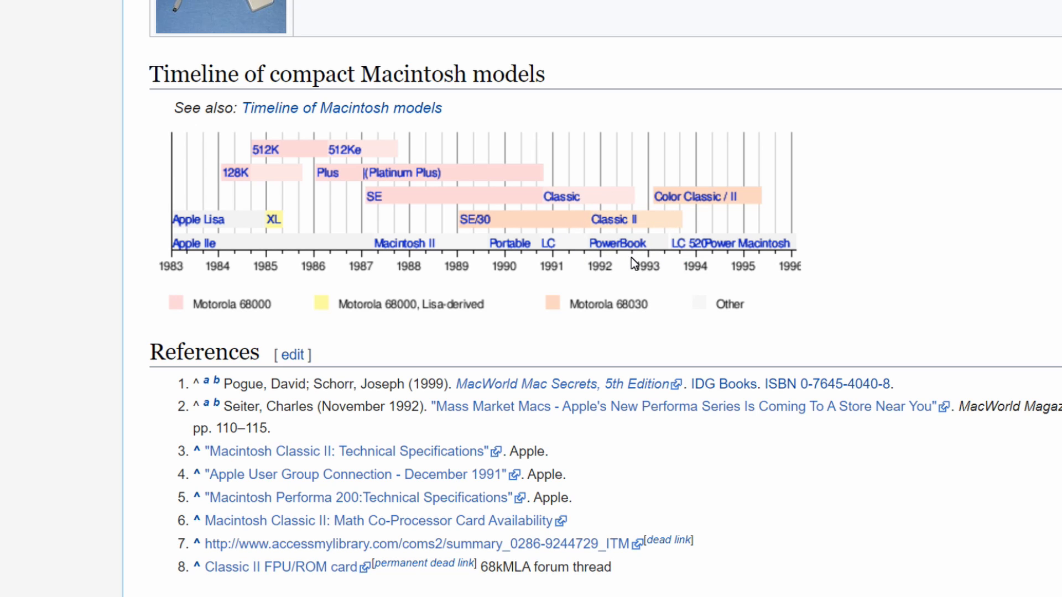
{"action": "mouse_move", "coordinate": [673, 248]}
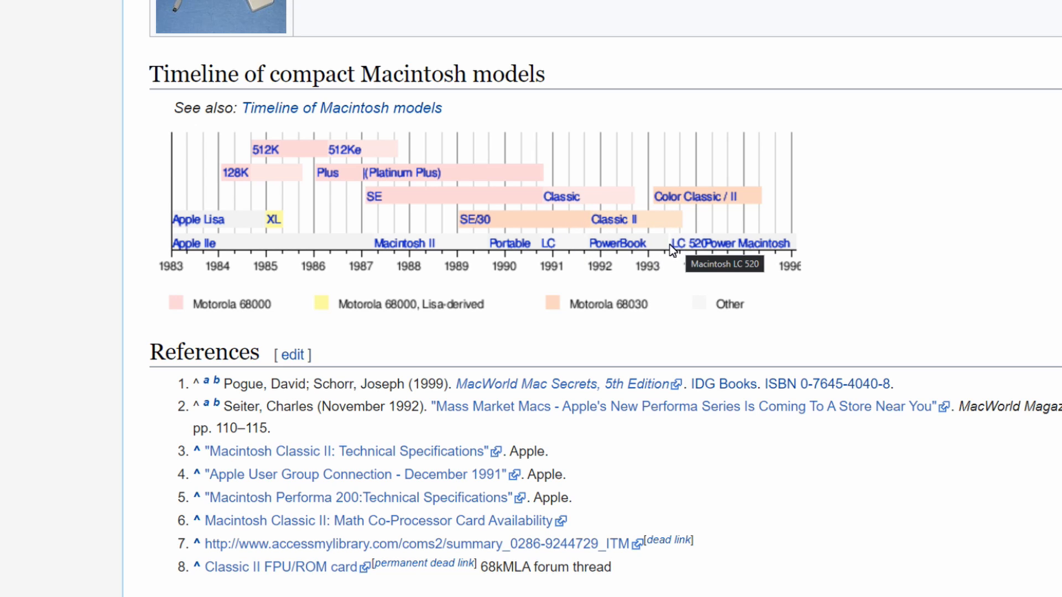